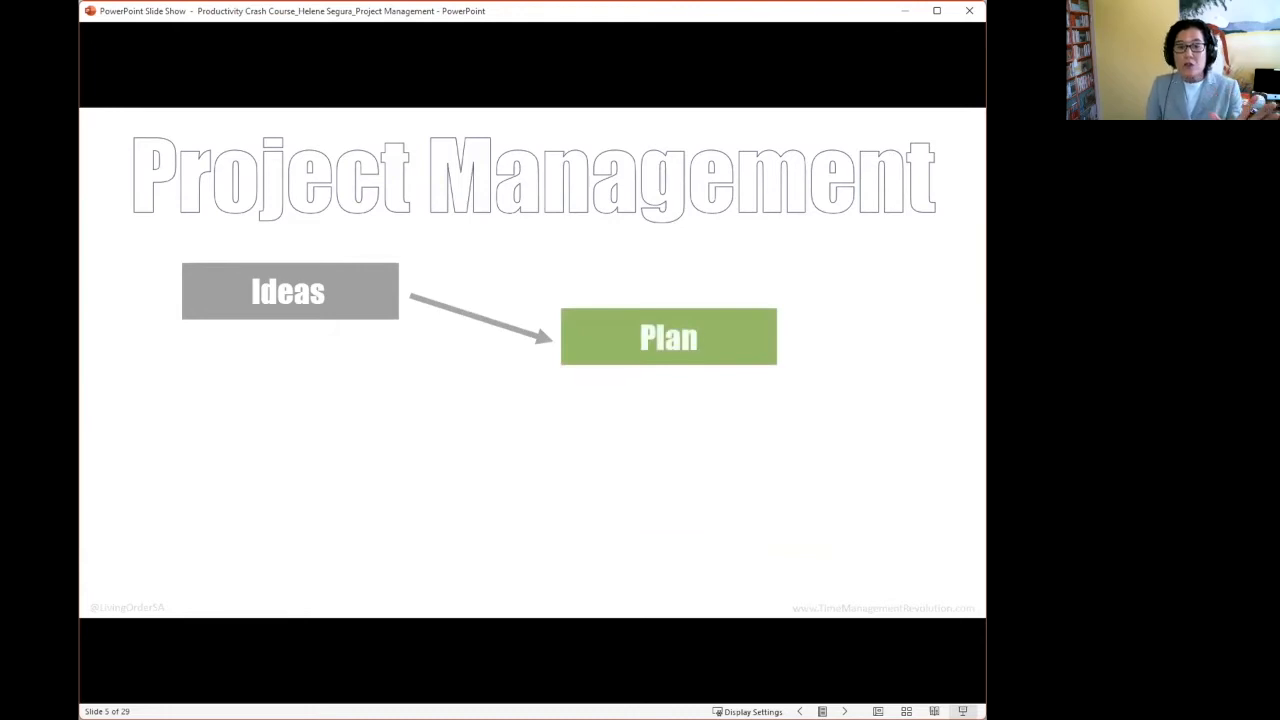
mouse_move(516, 652)
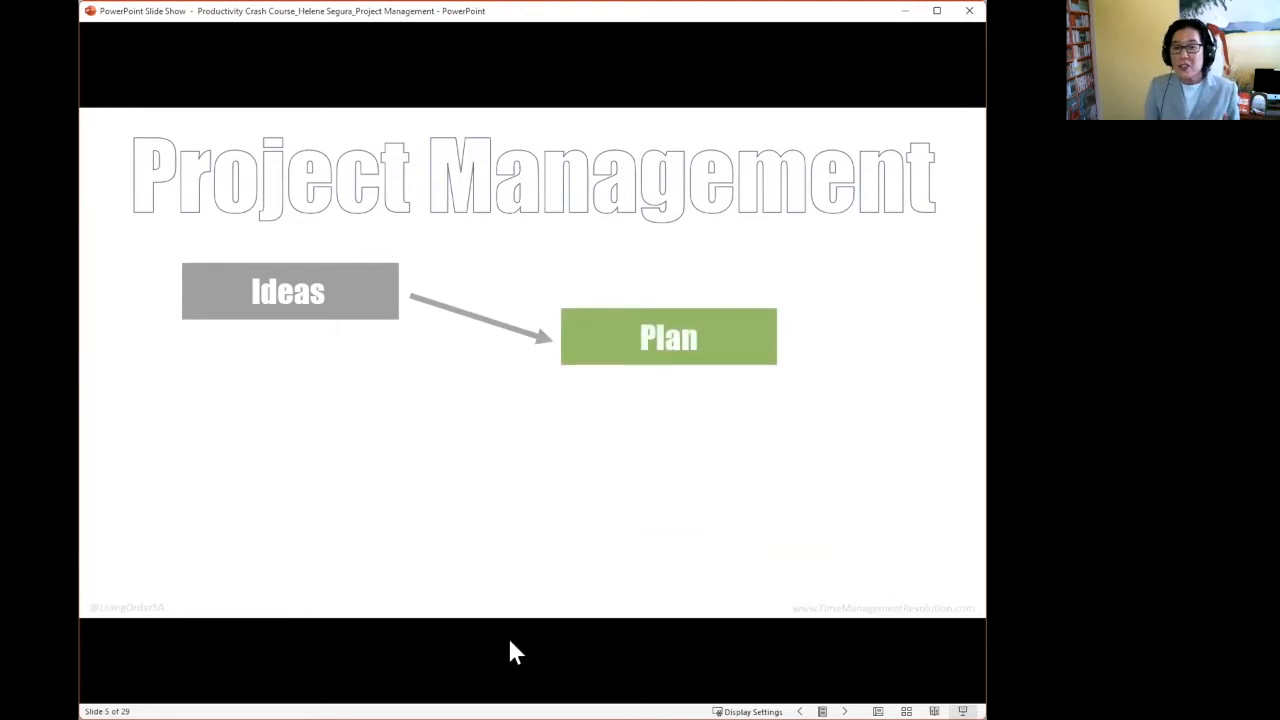